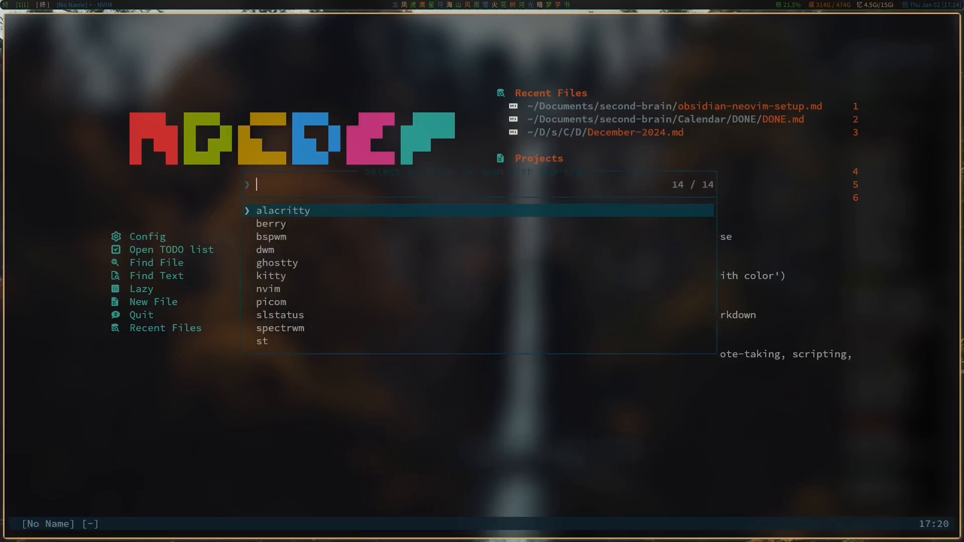
Step: Choose the nvim config folder and expand its lua directory in the Neo-tree sidebar
key(Down)
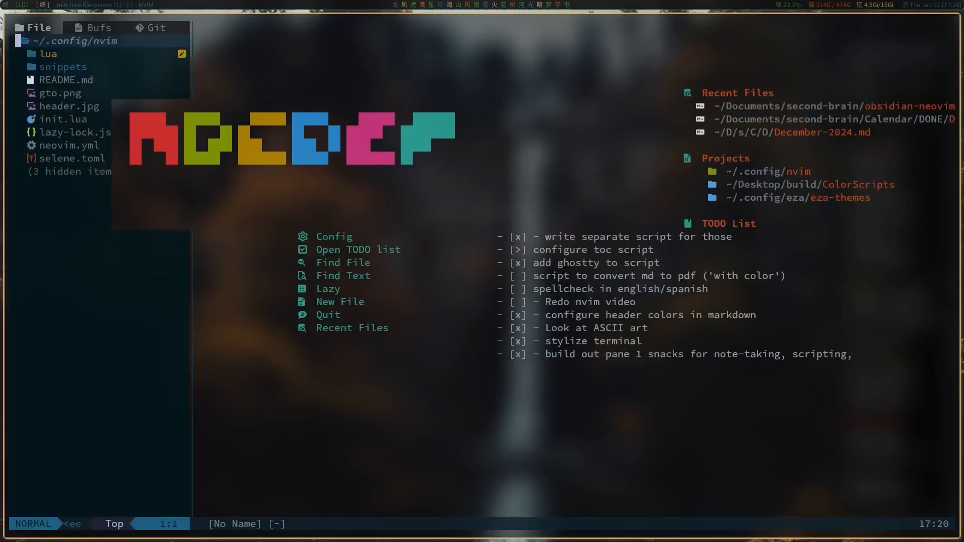
click(49, 53)
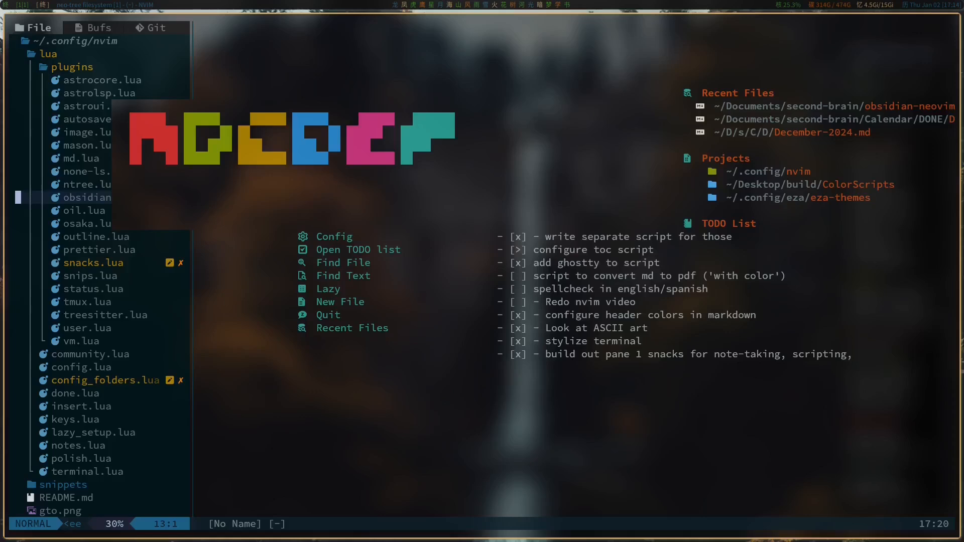
mouse_move(216, 262)
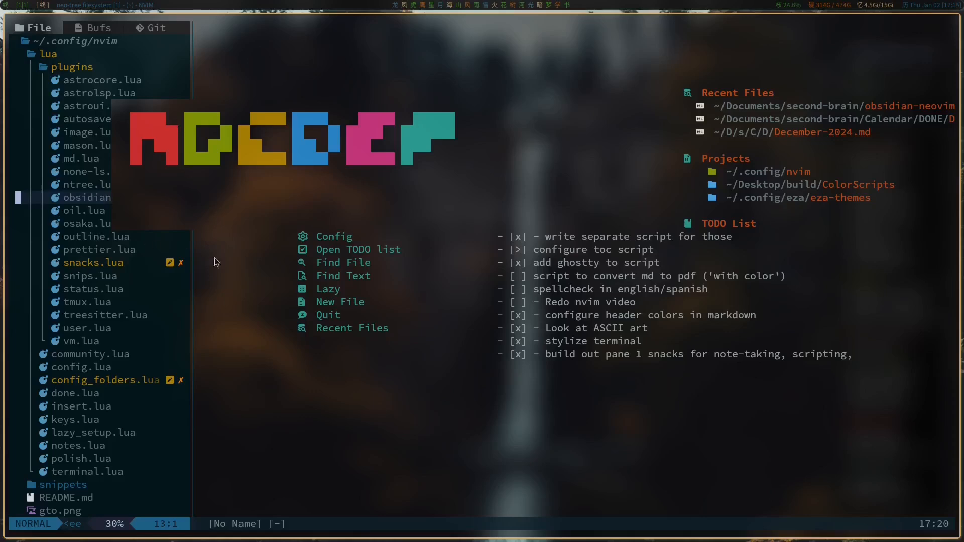
mouse_move(240, 265)
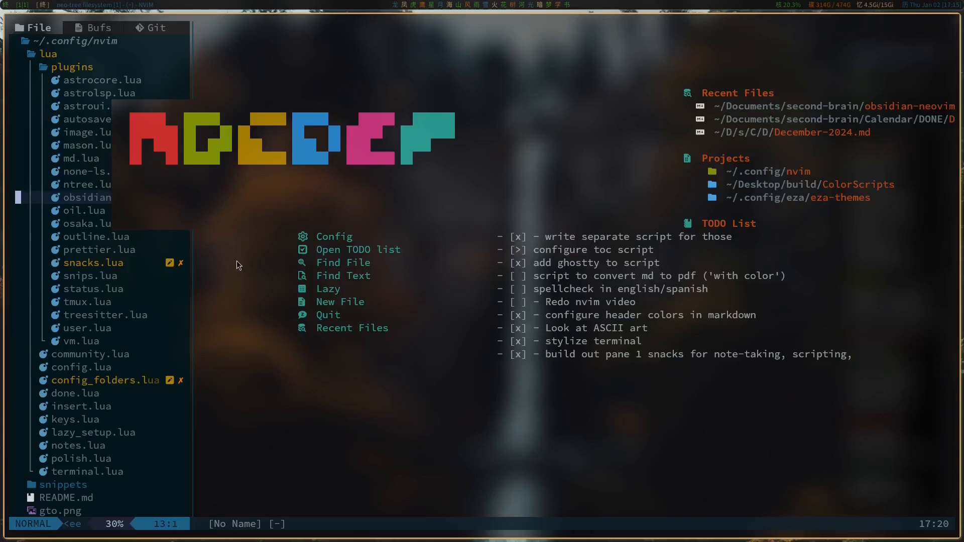
Step: Show md.lua with the render-markdown setup and its header background colour definitions
click(81, 157)
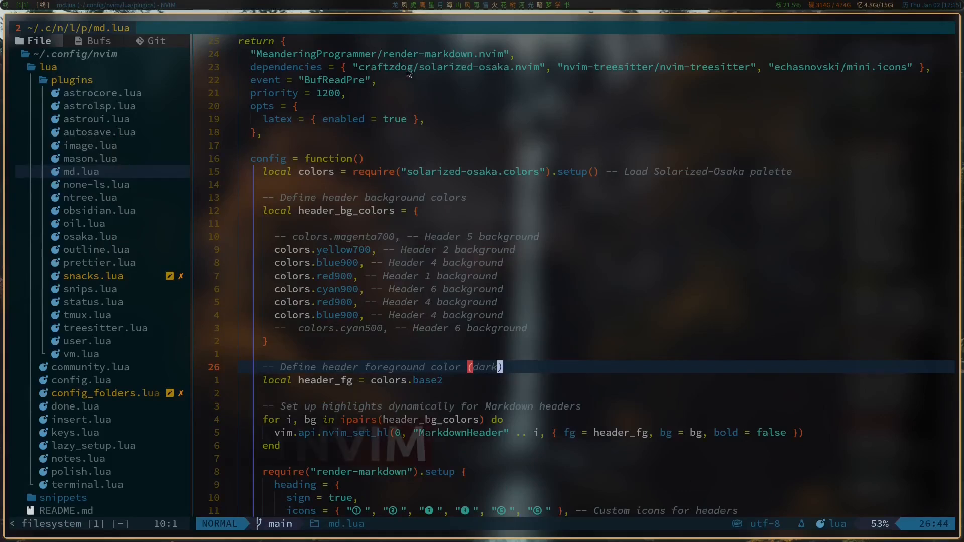
mouse_move(498, 86)
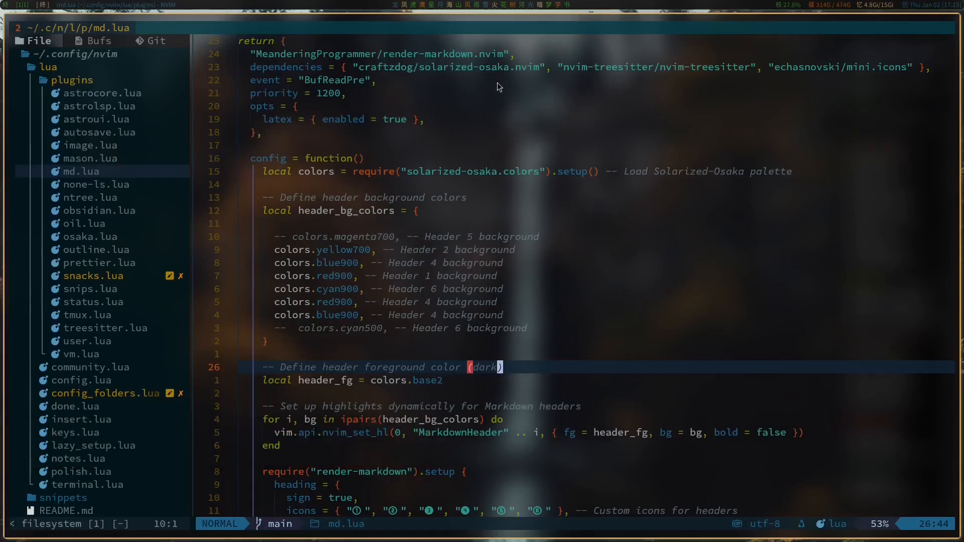
mouse_move(415, 77)
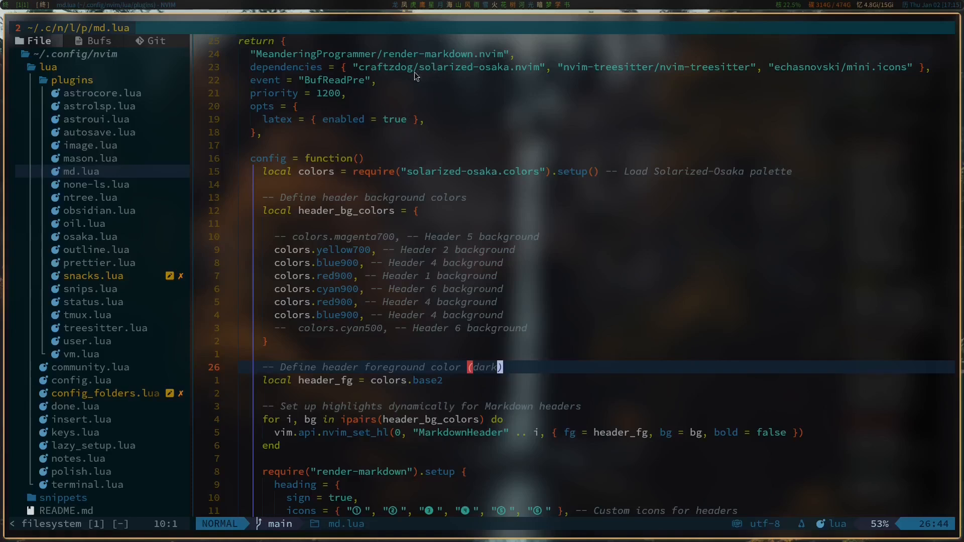
mouse_move(516, 74)
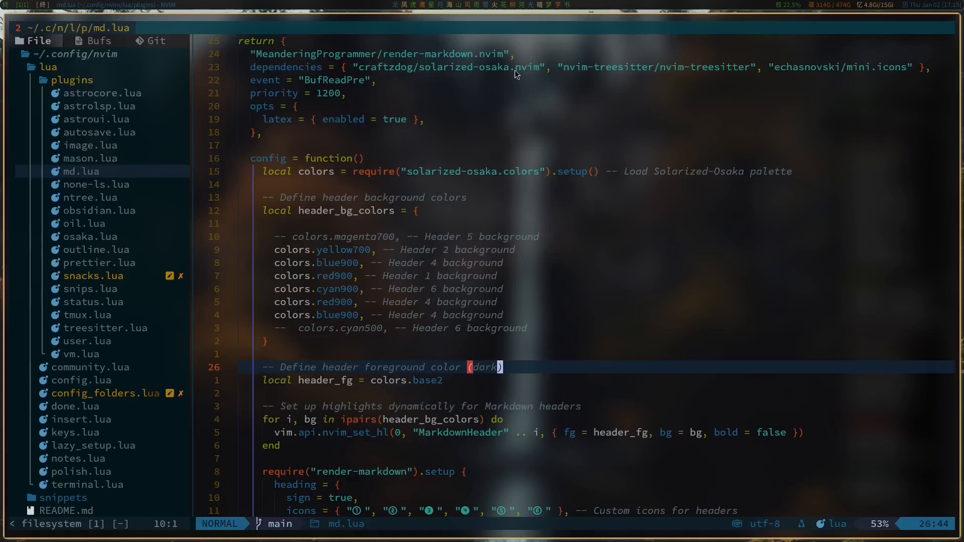
mouse_move(387, 72)
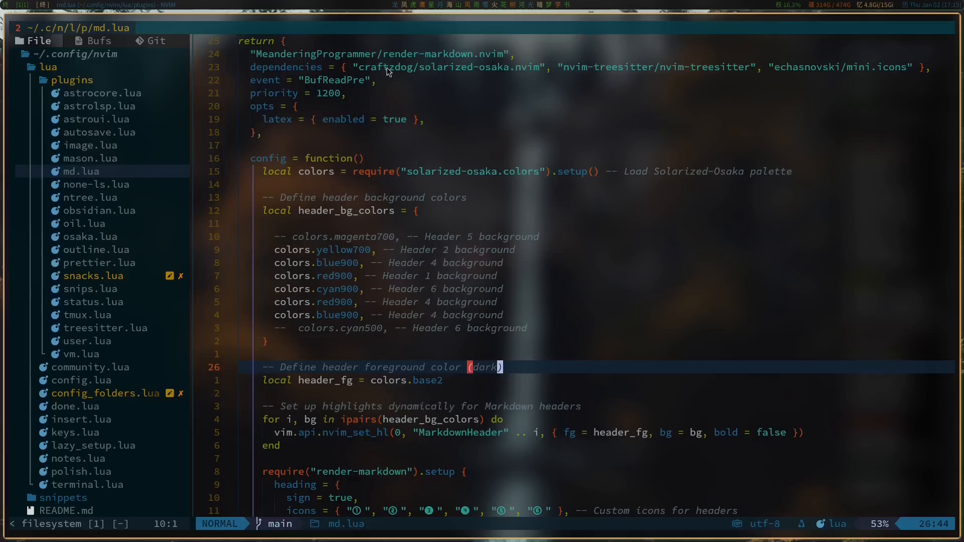
mouse_move(405, 75)
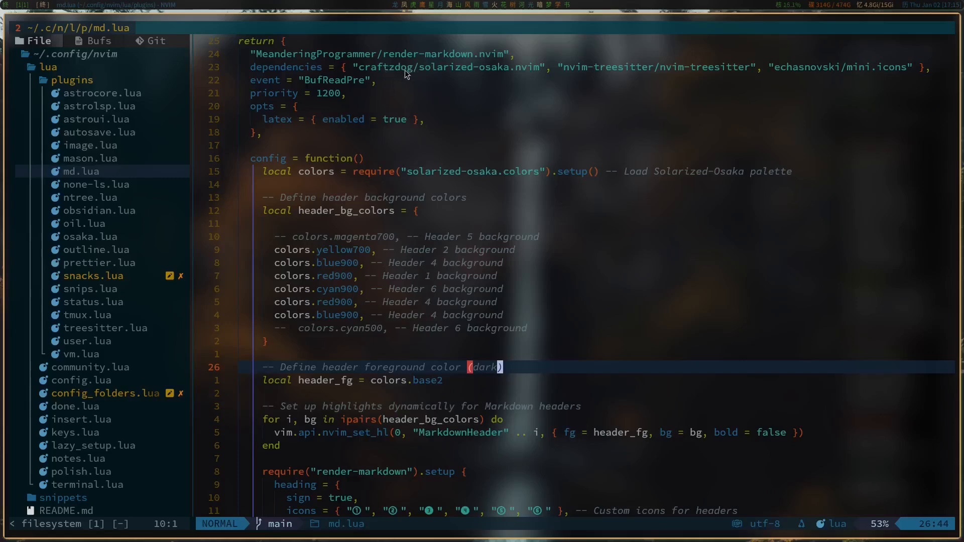
scroll(down, 3)
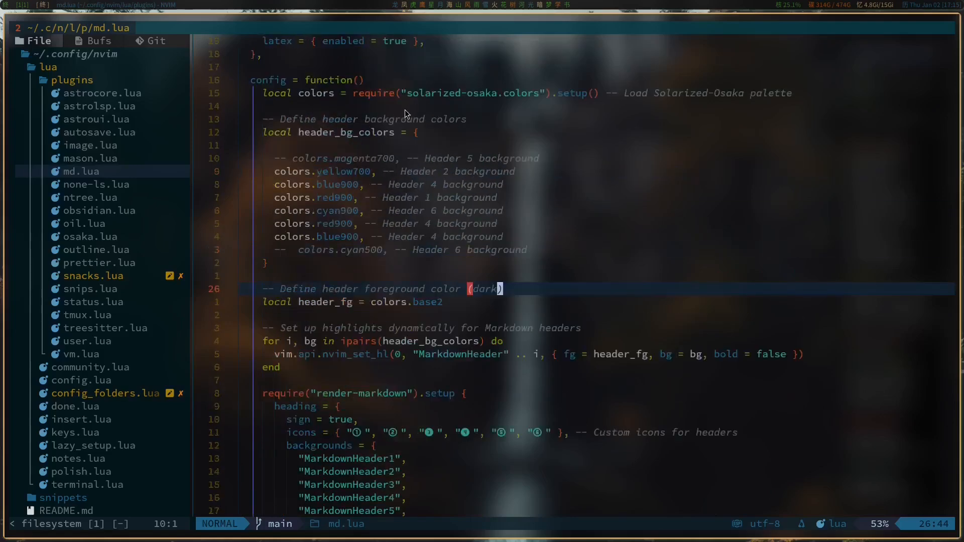
scroll(up, 3)
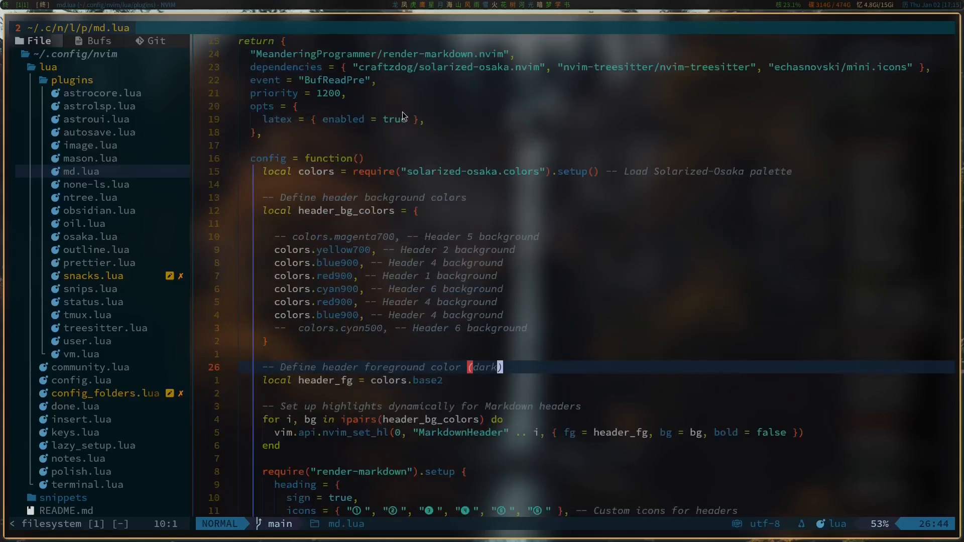
scroll(down, 3)
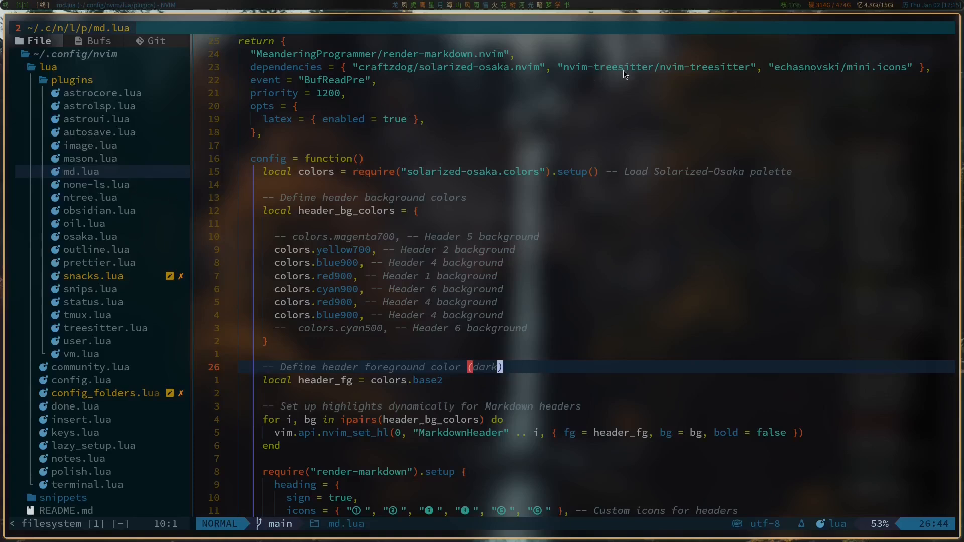
mouse_move(834, 76)
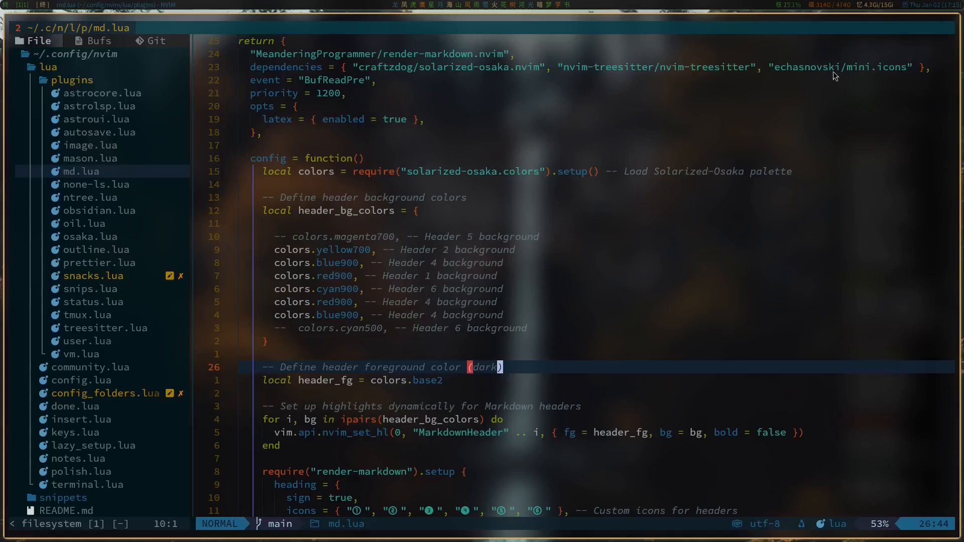
mouse_move(28, 192)
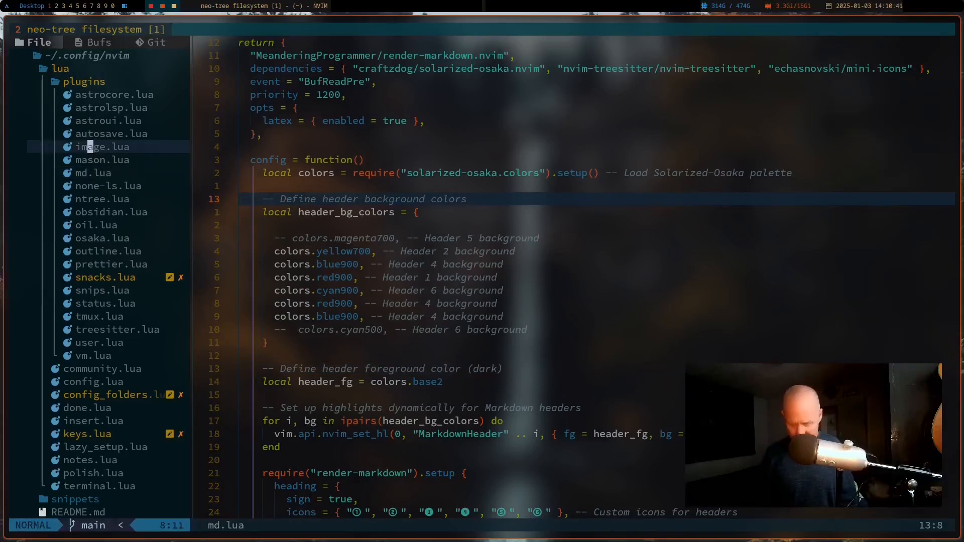
click(103, 147)
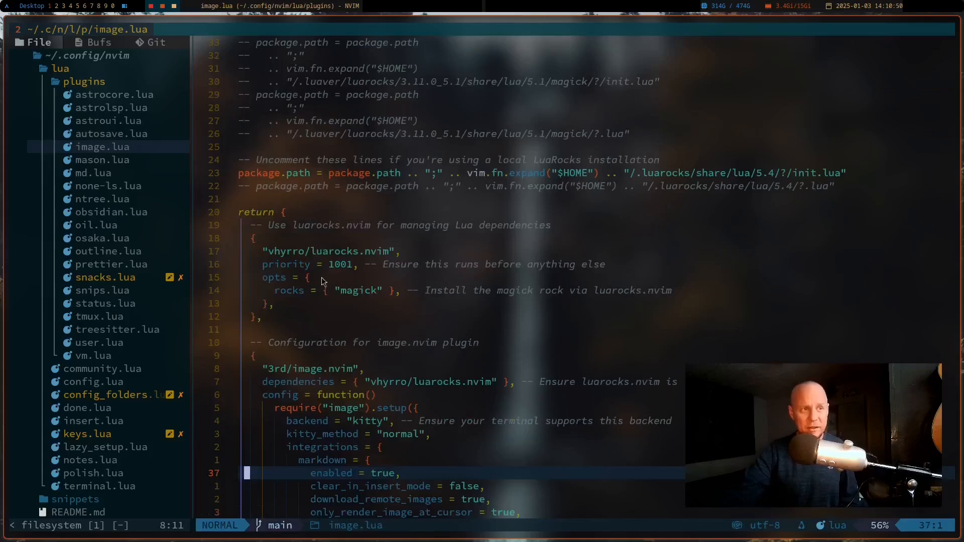
scroll(down, 3)
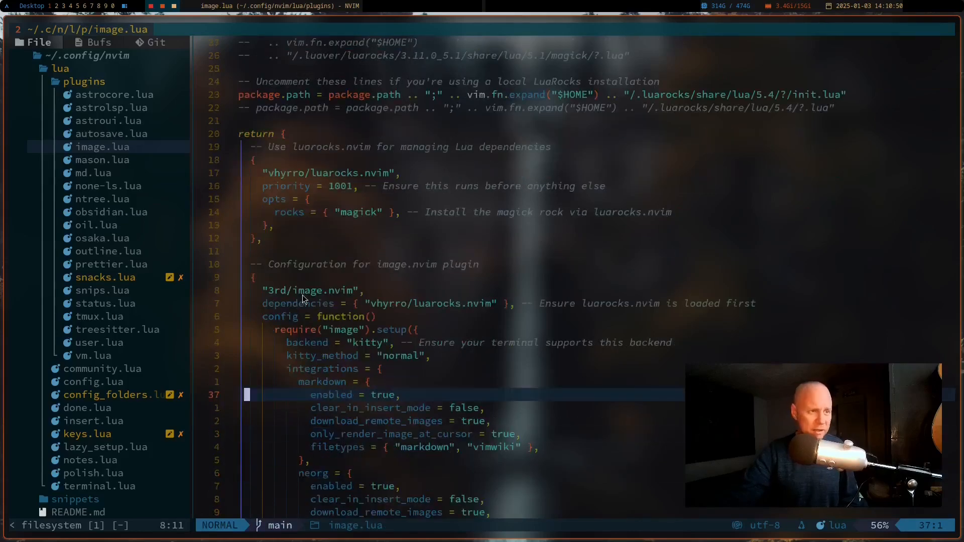
scroll(down, 3)
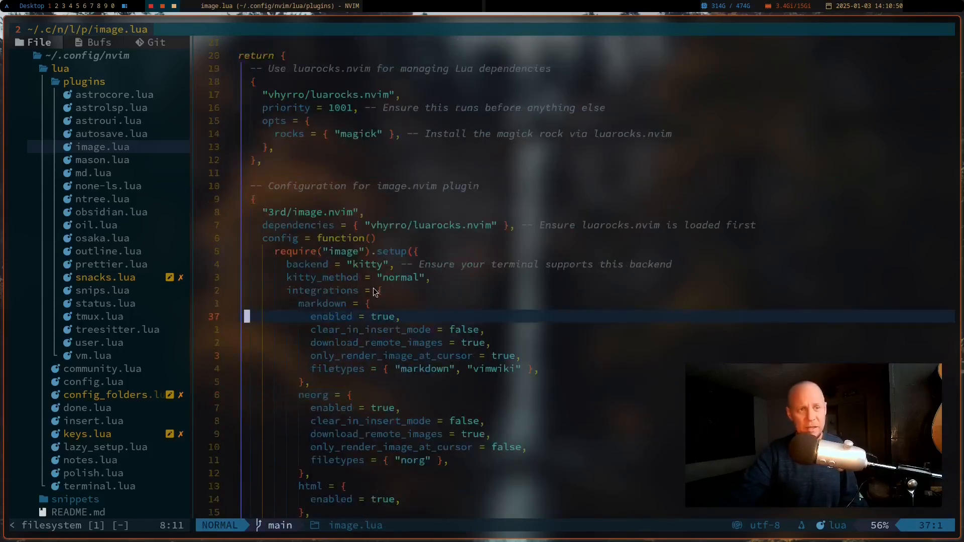
scroll(down, 3)
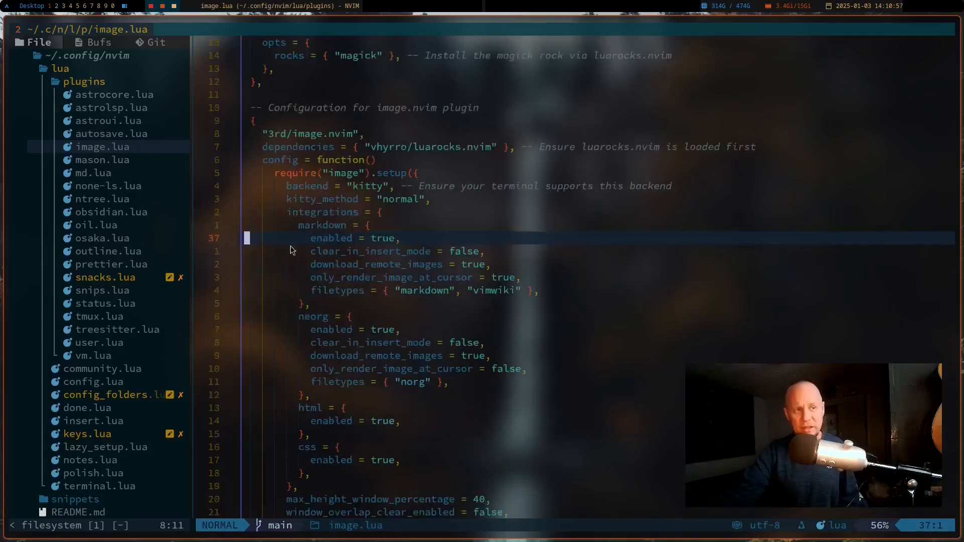
scroll(down, 3)
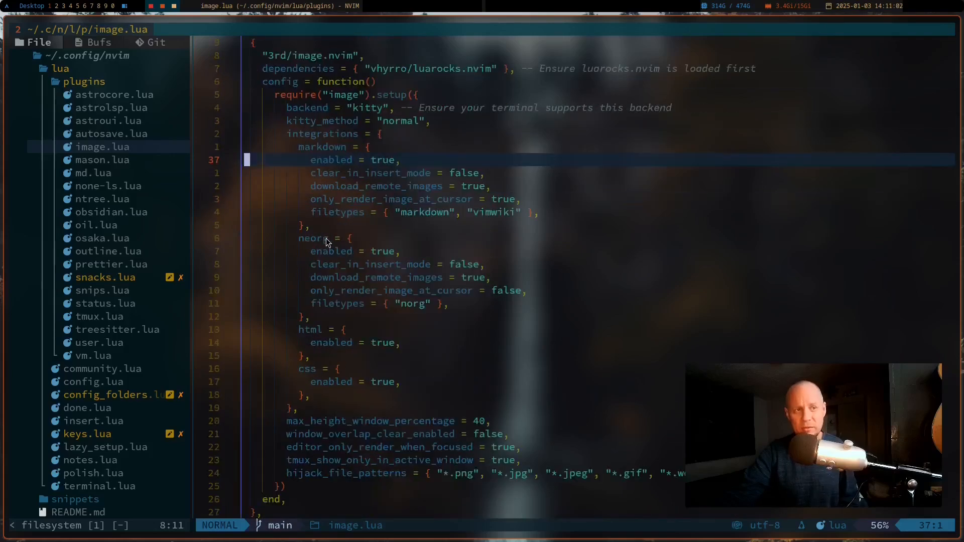
Step: Switch from md.lua to prettier.lua showing markdown autoformat on save with prose wrap always
click(82, 171)
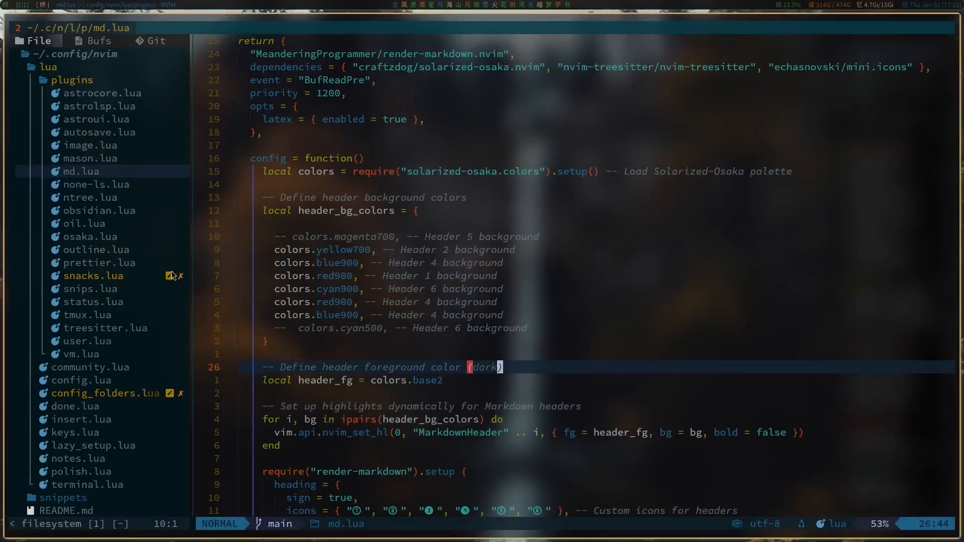
click(112, 262)
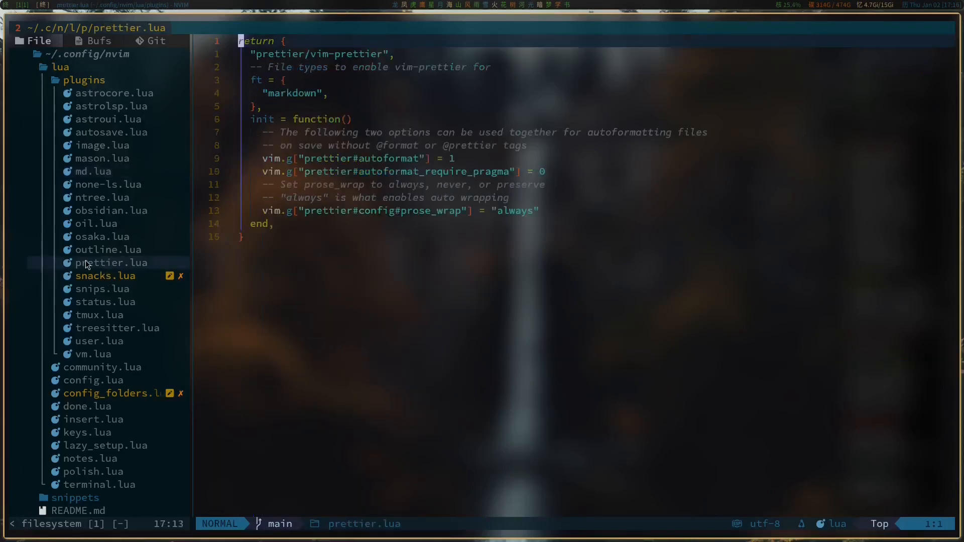
scroll(down, 3)
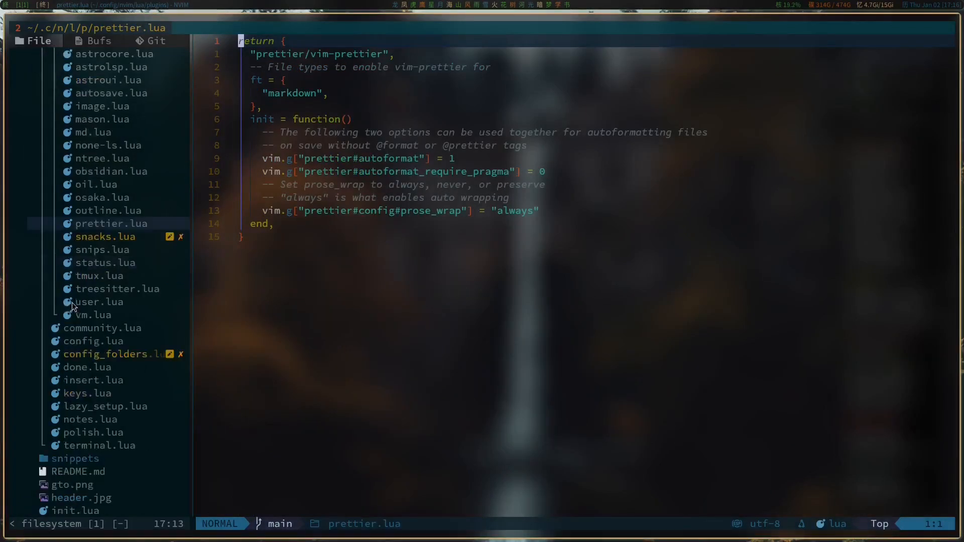
mouse_move(49, 343)
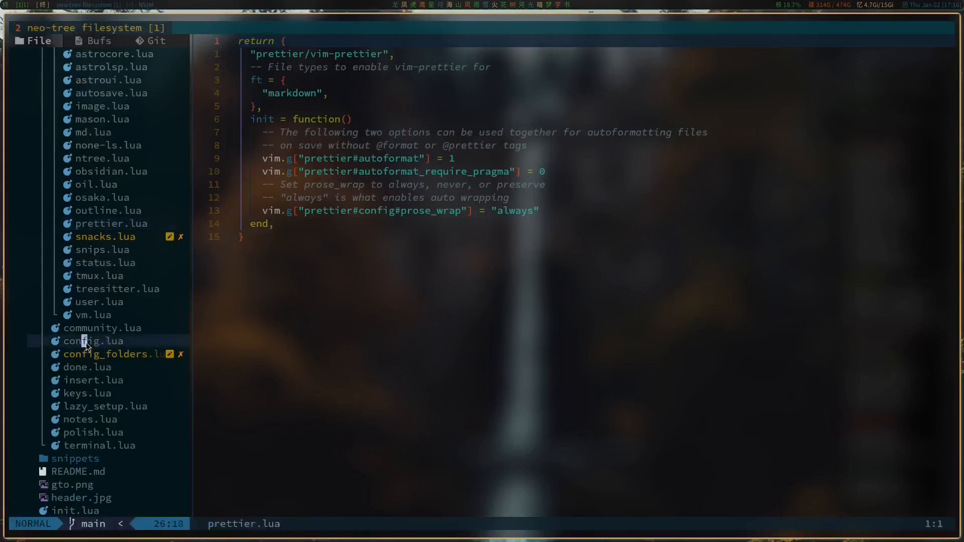
Step: Show config.lua with conceallevel 2 and the completeopt settings
click(93, 342)
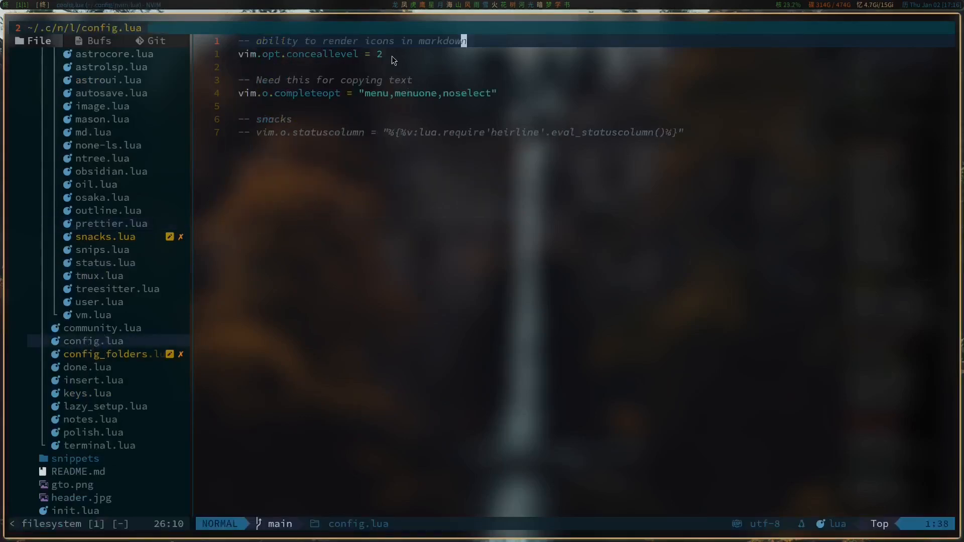
mouse_move(304, 99)
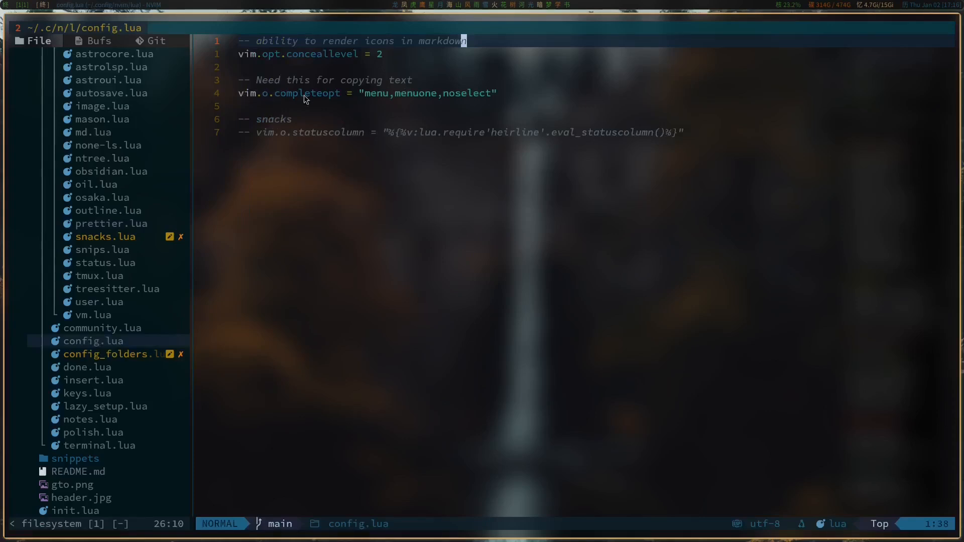
mouse_move(245, 92)
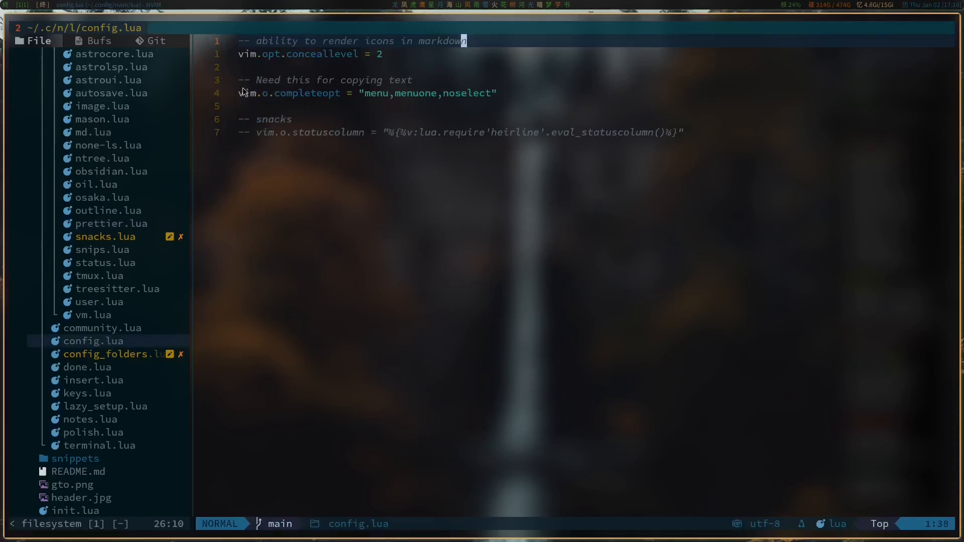
mouse_move(312, 137)
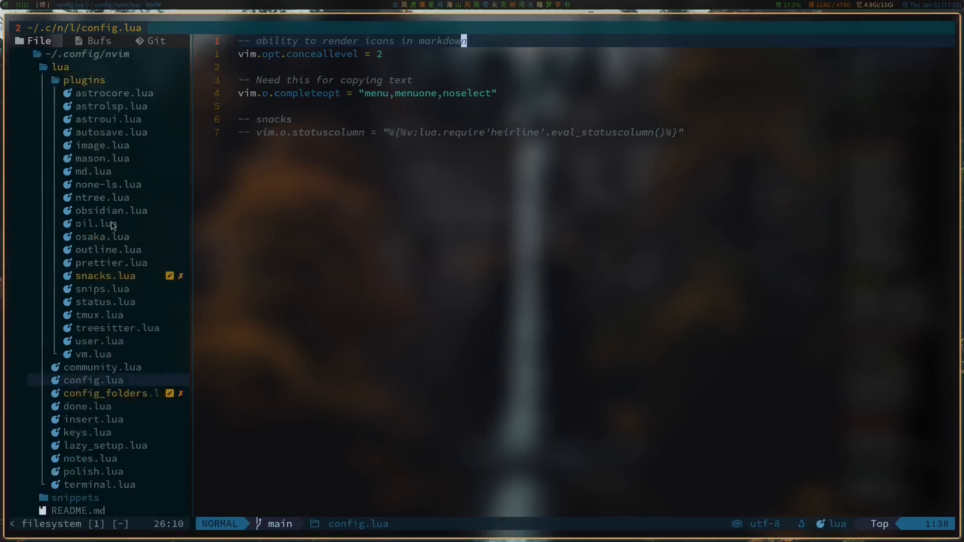
Step: Show obsidian.lua and begin selecting the second-brain vault directory path
click(111, 210)
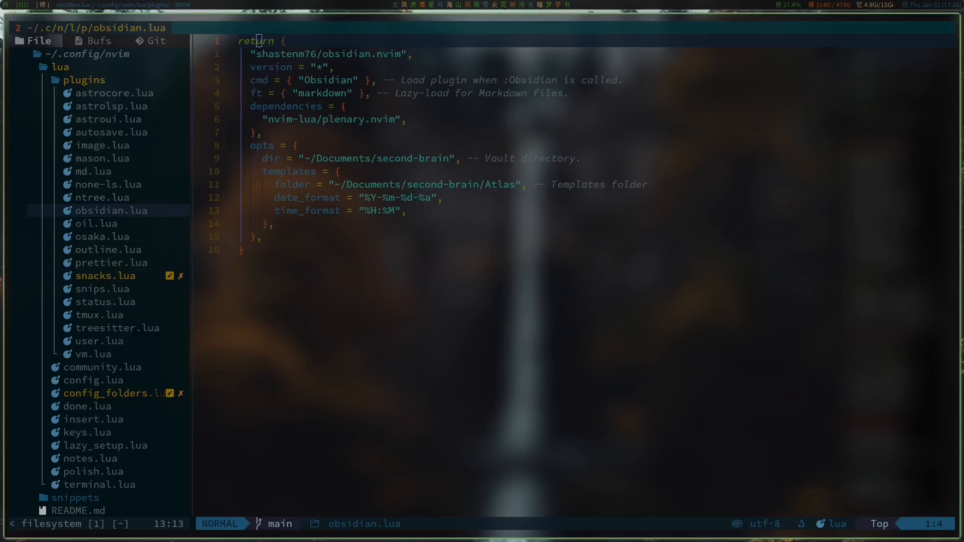
mouse_move(553, 228)
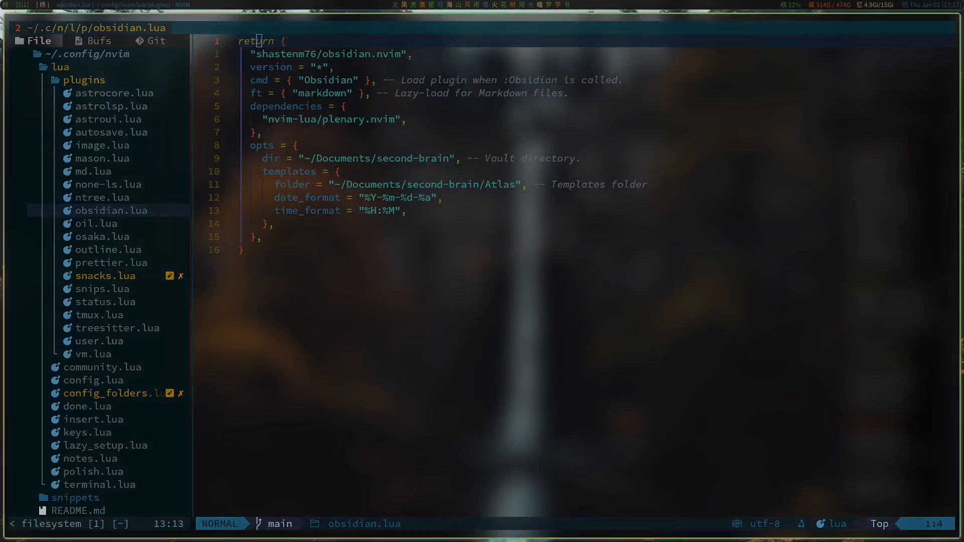
mouse_move(725, 248)
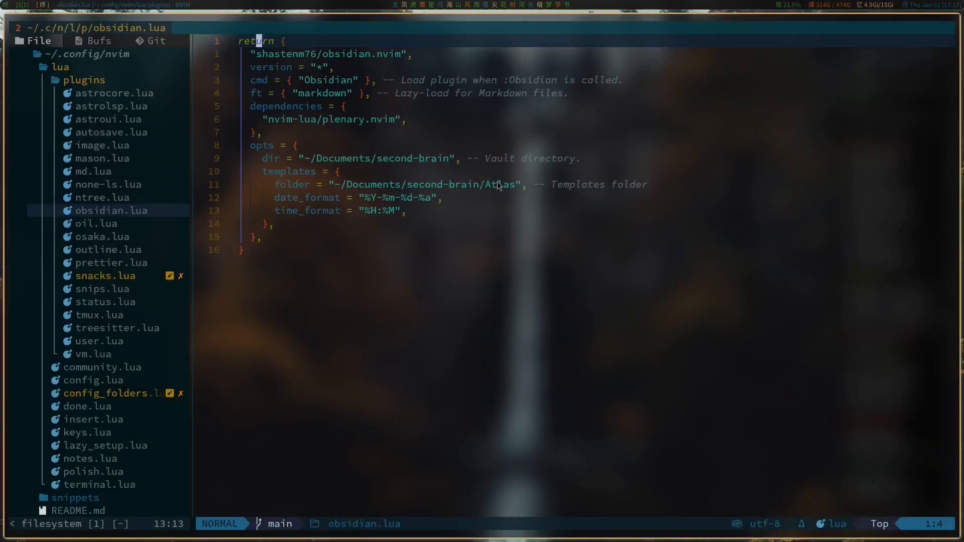
mouse_move(447, 165)
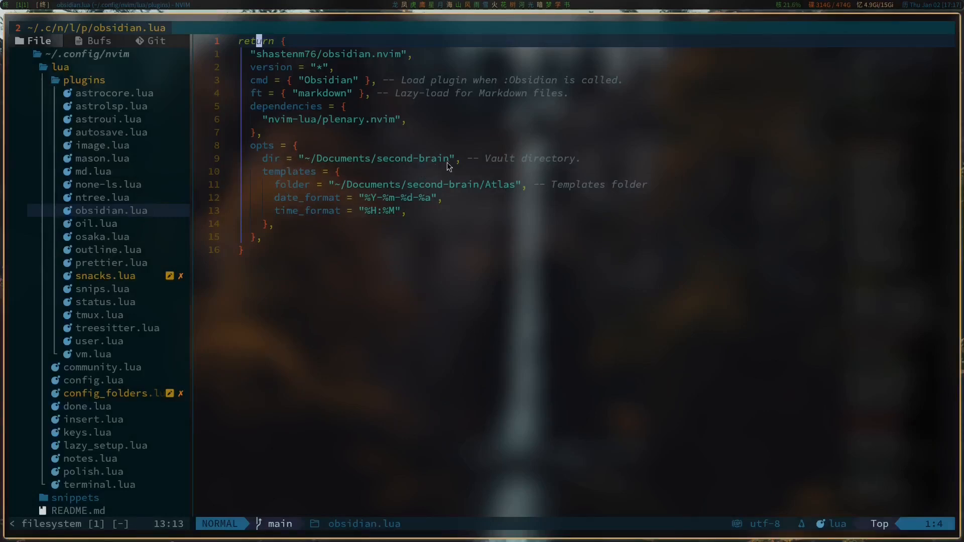
key(v)
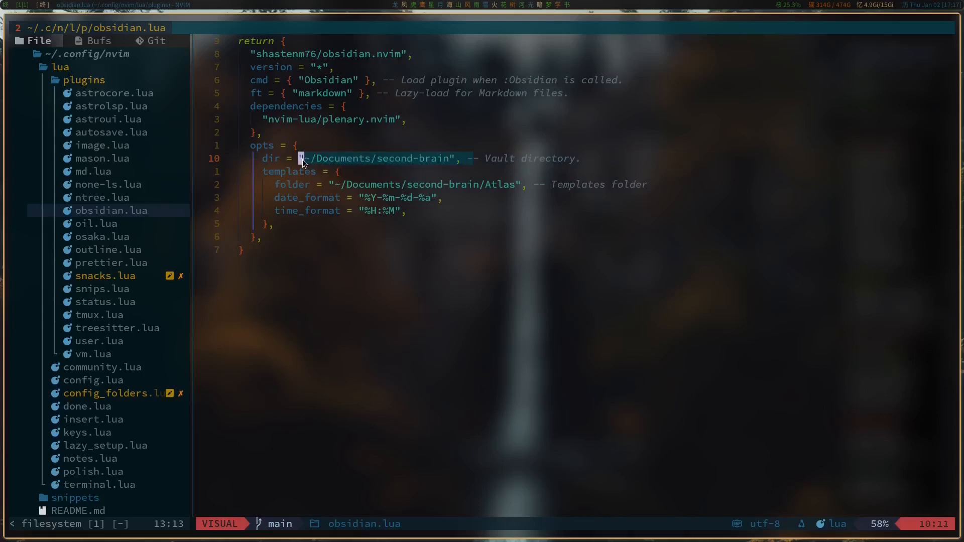
mouse_move(342, 189)
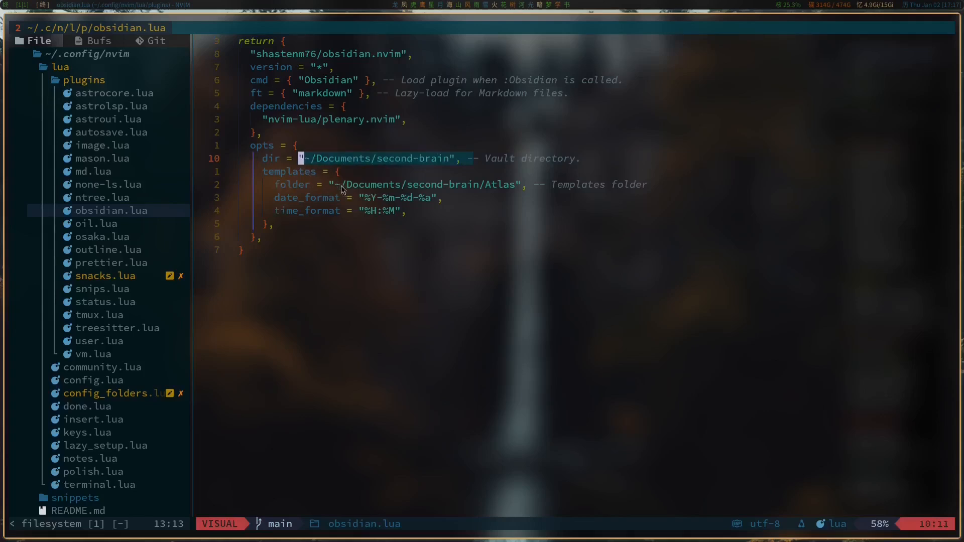